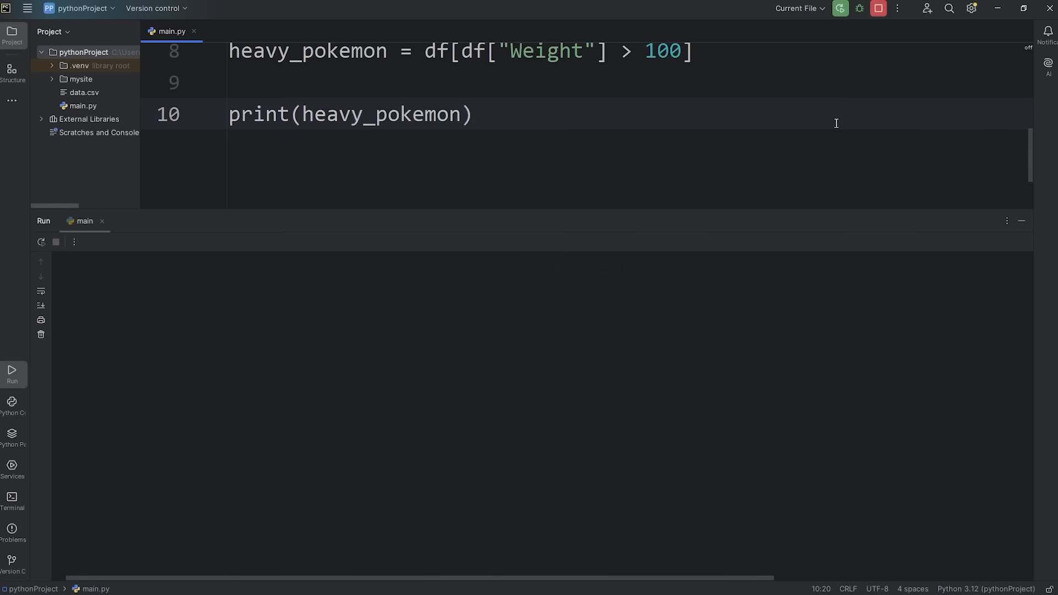
Create a new project named MyProject with an empty main.py ready for editing.
click(840, 8)
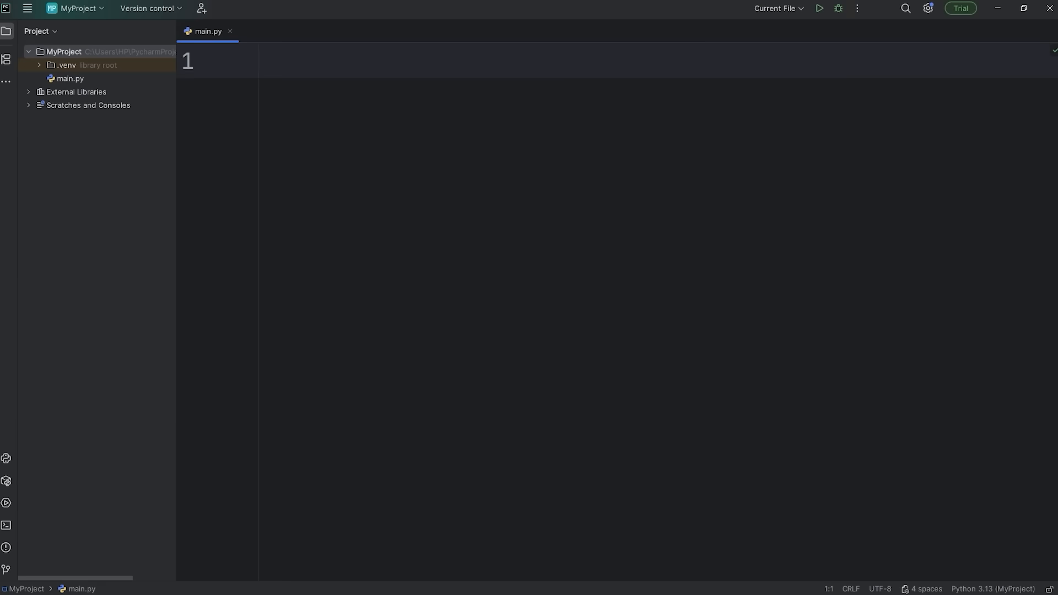
Write 'import pandas as pd' as the first line of main.py.
text(import p)
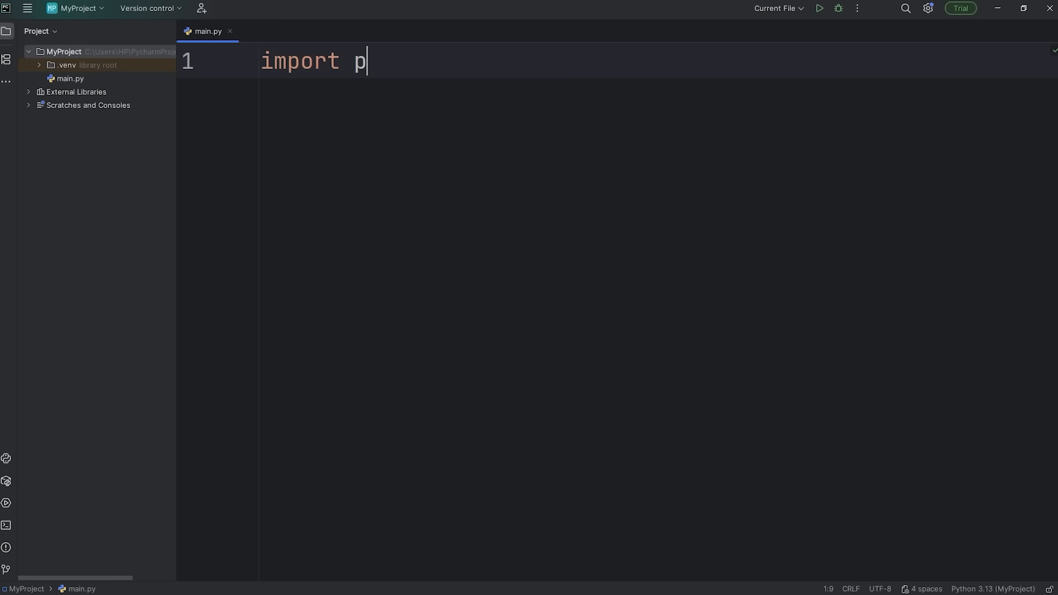
text(andas)
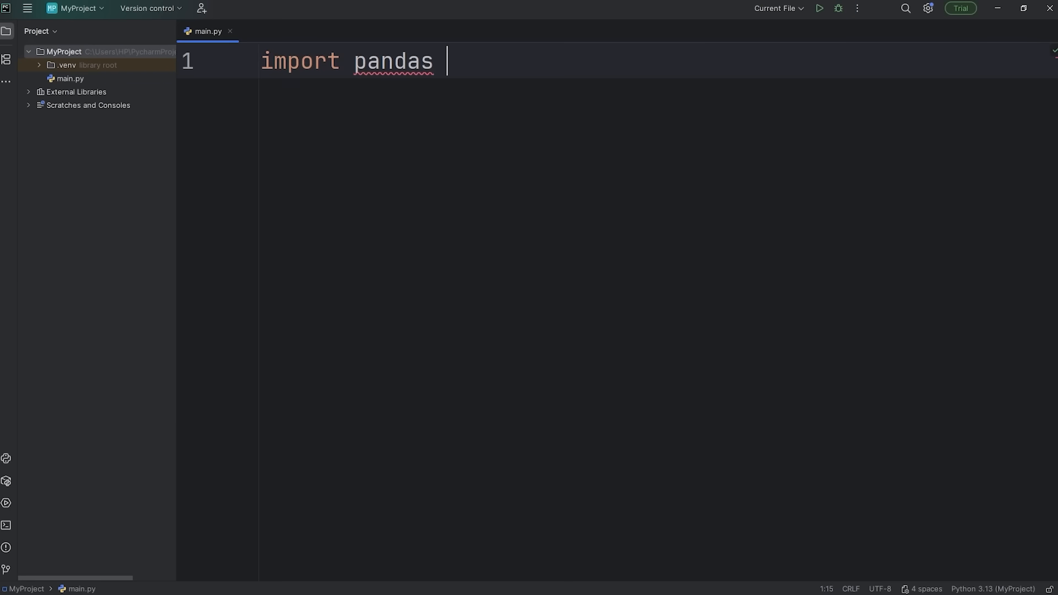
text(as)
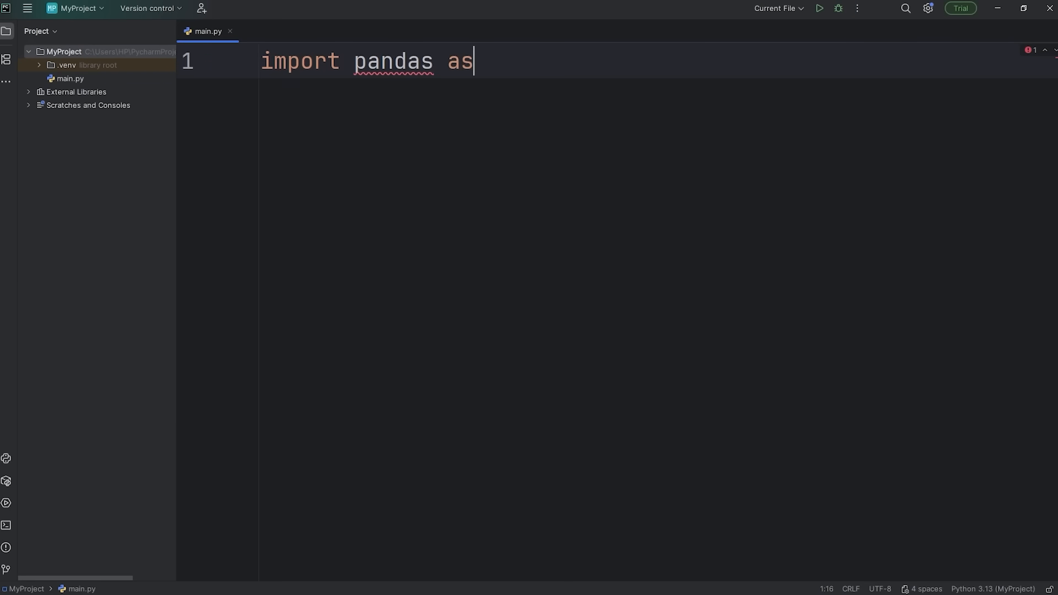
text(pd)
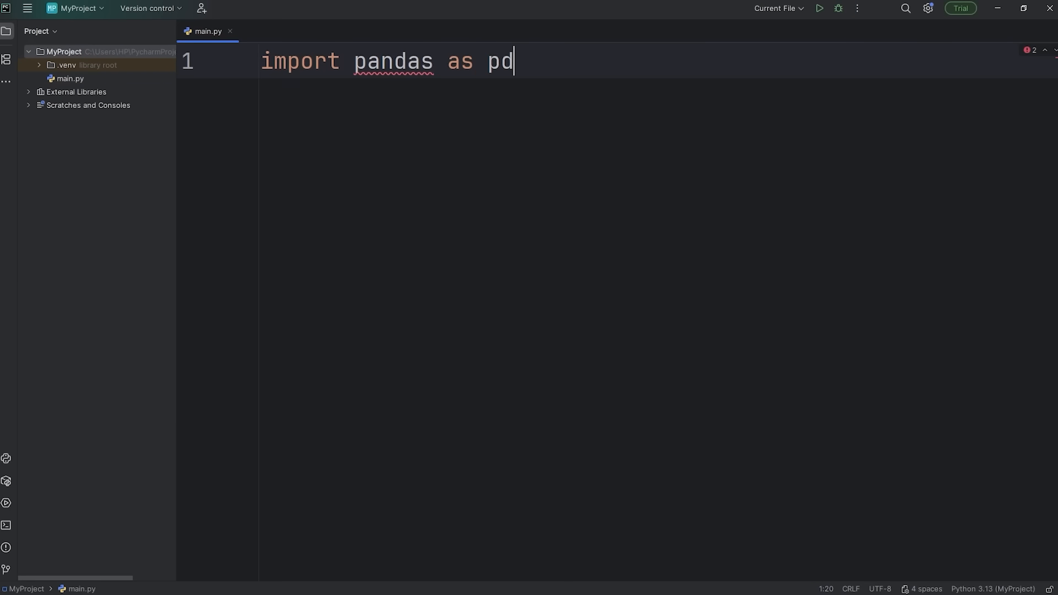
key(enter)
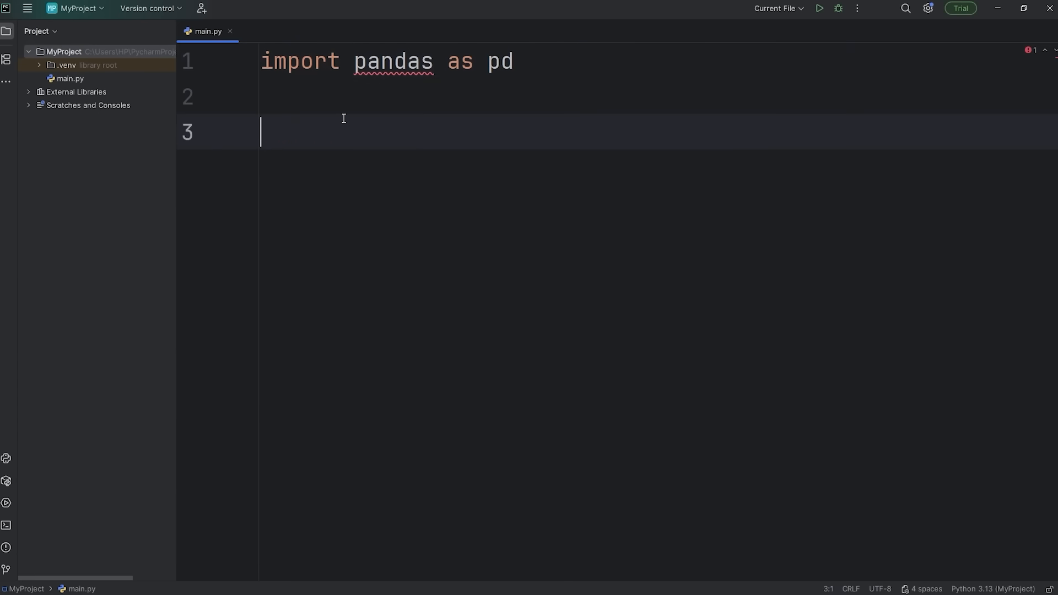
mouse_move(7, 526)
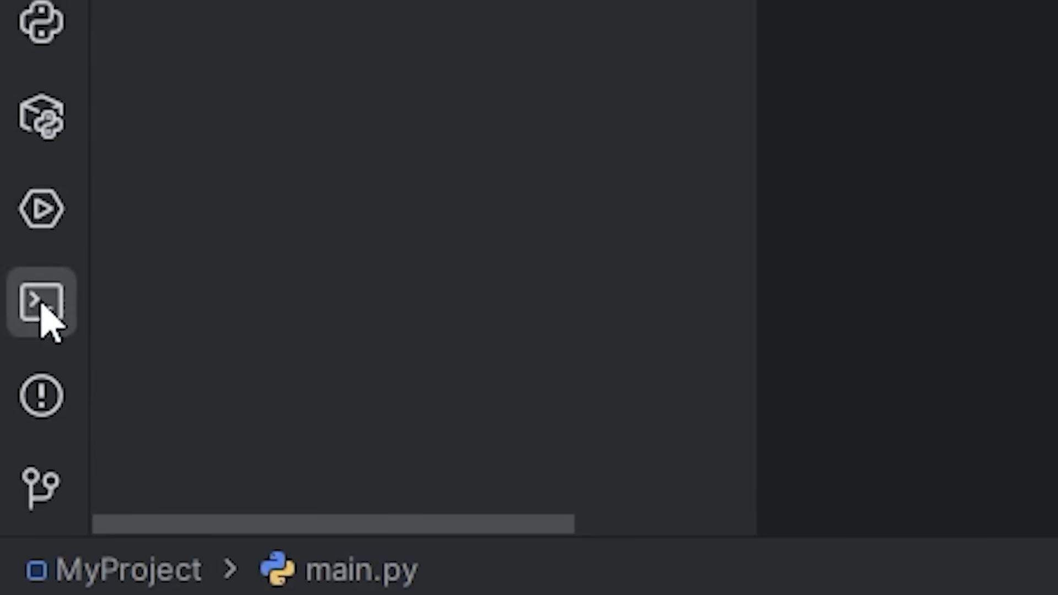
Run a 'python -m pip' pandas command in the project terminal to manage the pandas package.
click(41, 302)
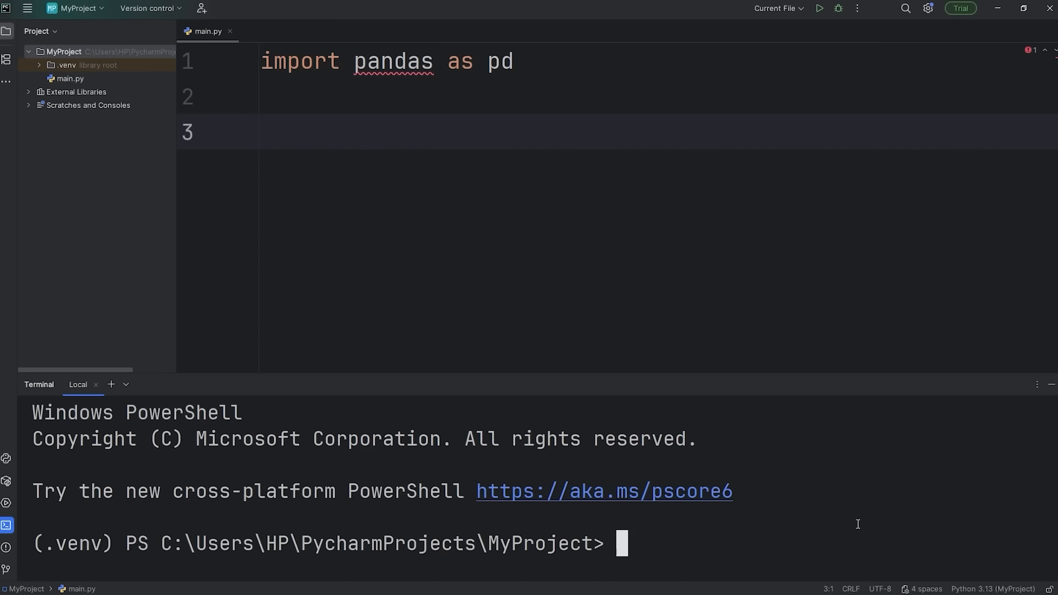
text(python -m pip uninstall pandas)
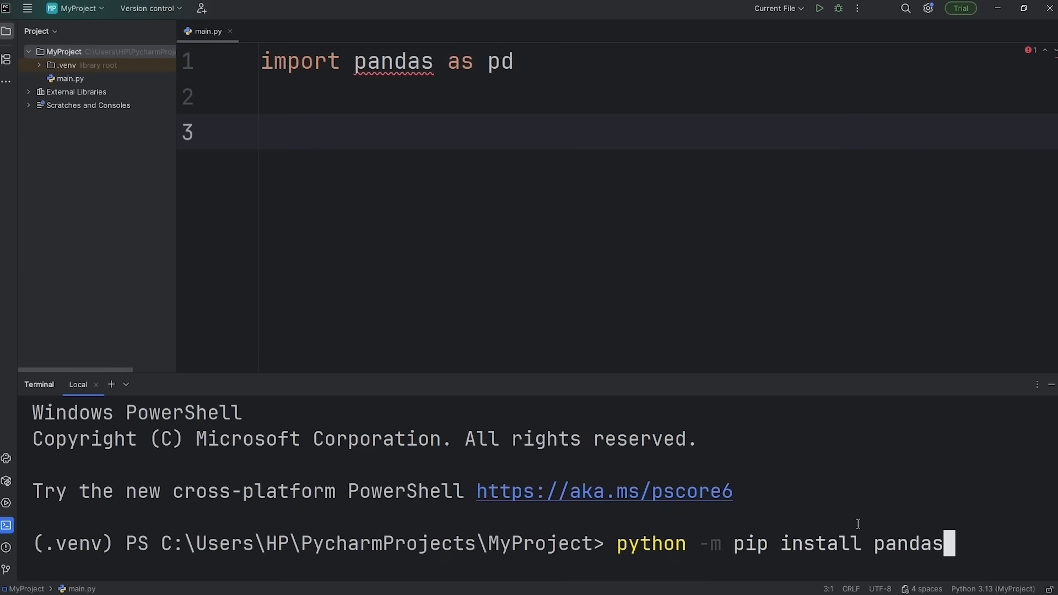
key(enter)
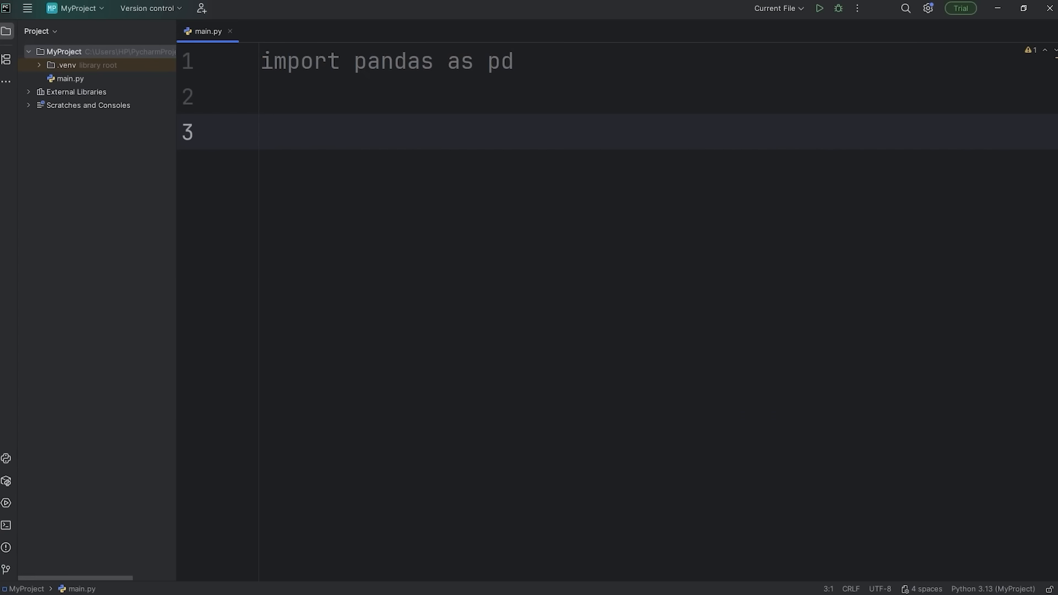
Add print(pd.__version__) to main.py and run it, showing pandas version 2.3.2.
text(prin)
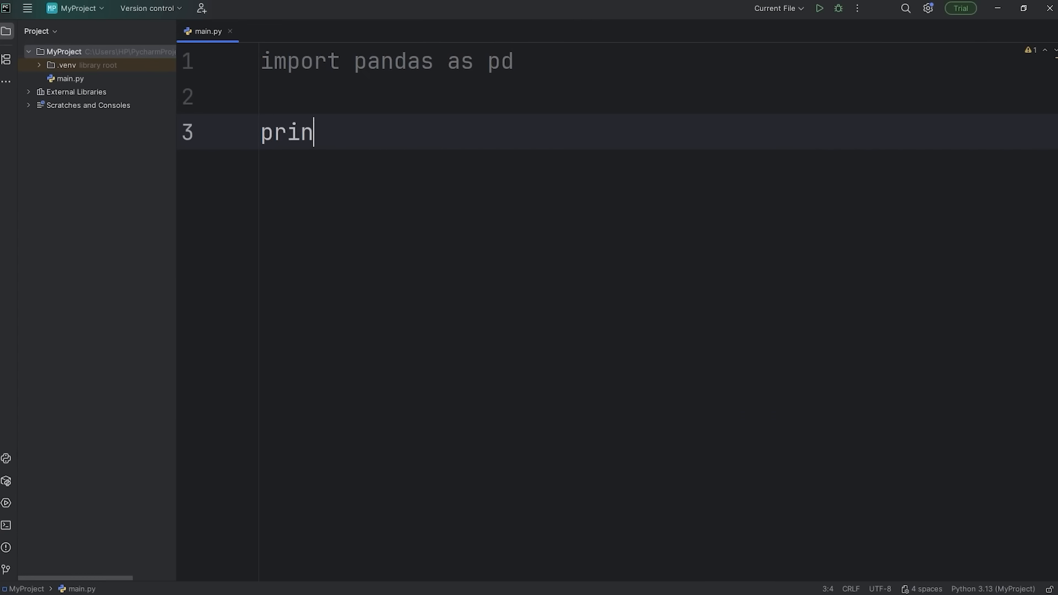
text(t(p)
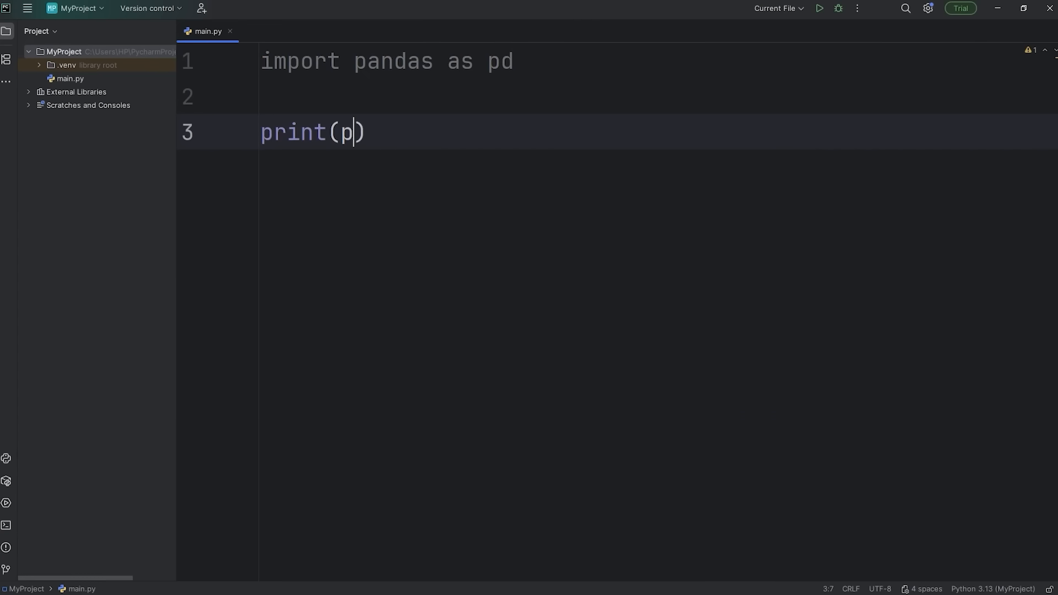
text(d.)
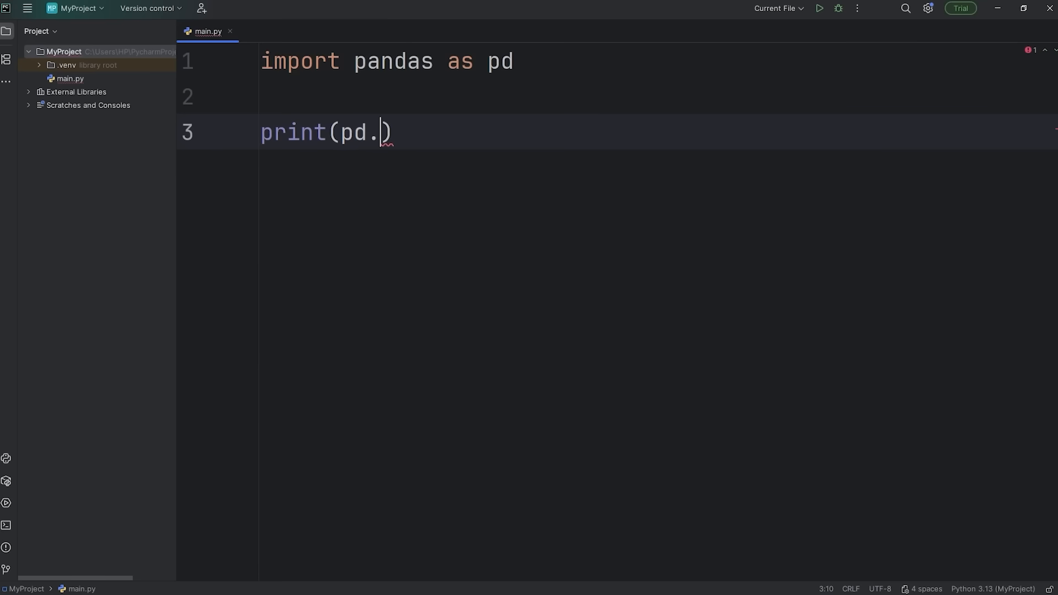
text(__)
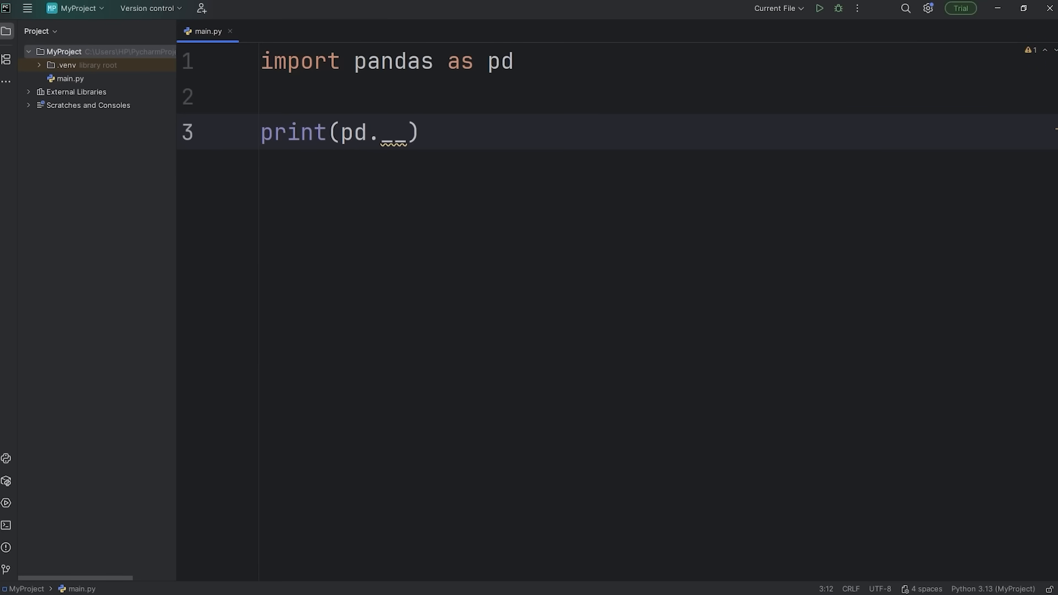
text(version)
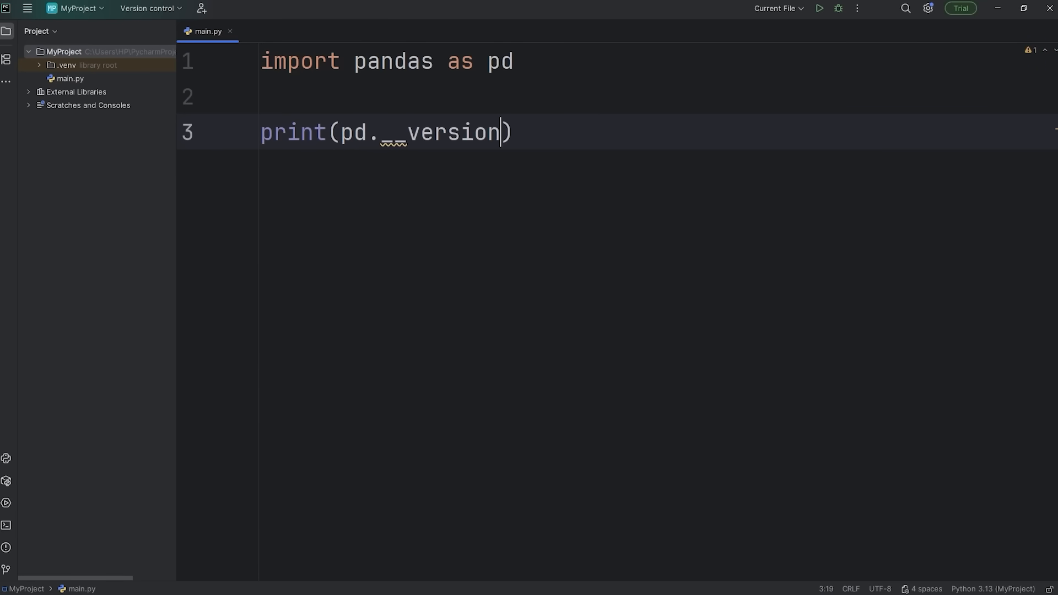
text(__)
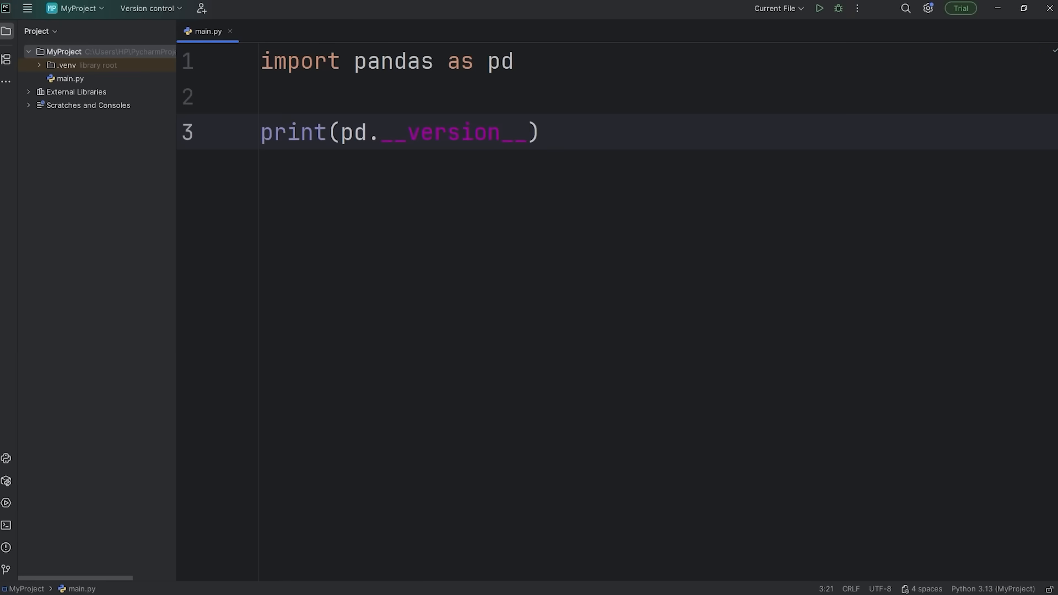
click(819, 7)
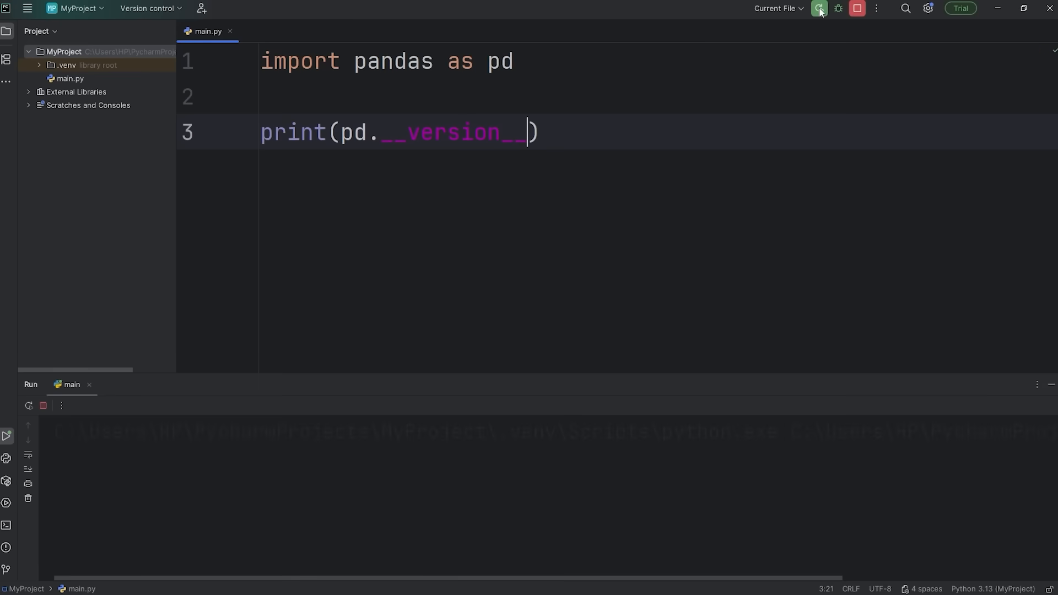
click(819, 8)
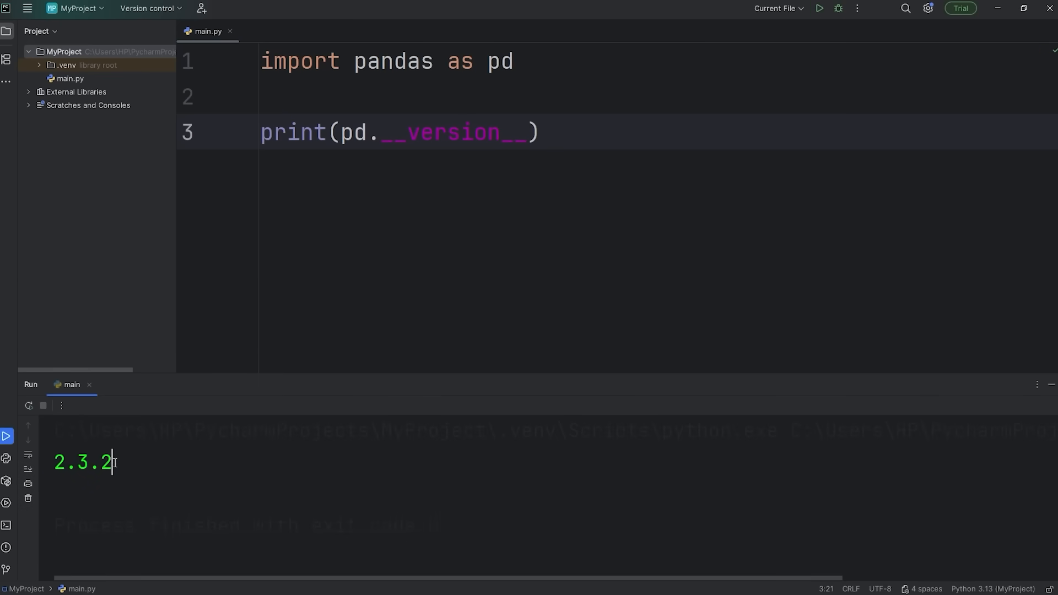